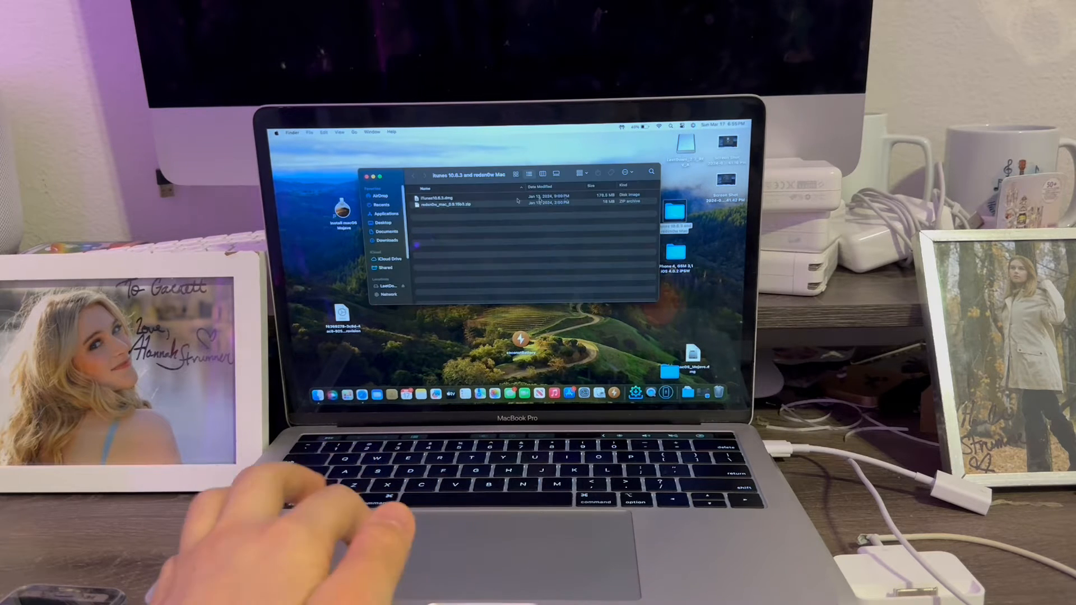
- Open the downloaded folder holding the iTunes 10.6.3 image and redsn0w archive
double_click(456, 202)
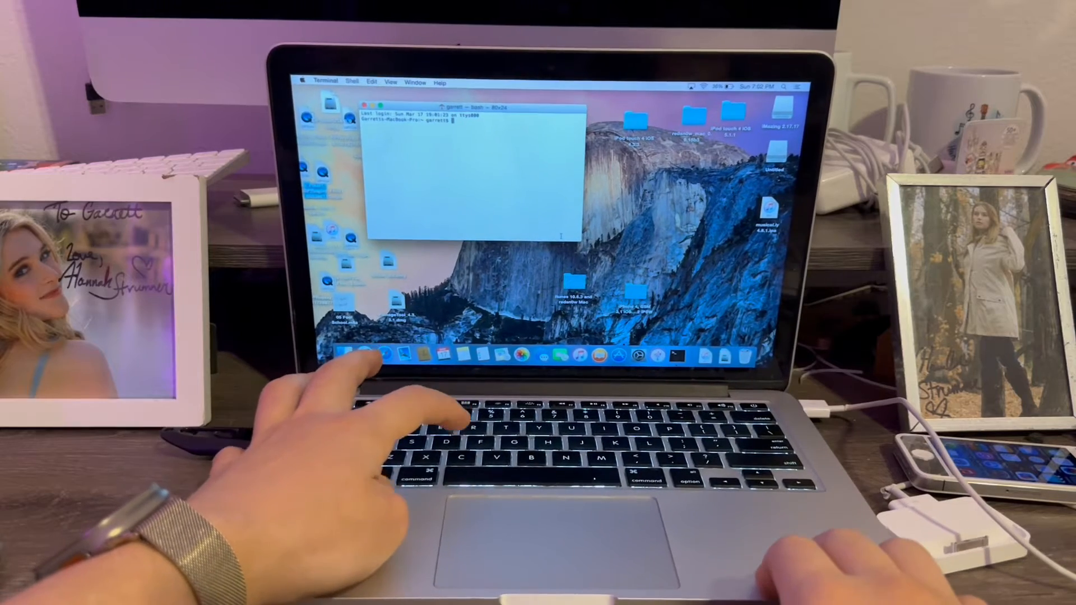
- Change Terminal to /Applications and delete iTunes.app with sudo
type("cd /Applications")
type("sudo rm -rf iTunes.app")
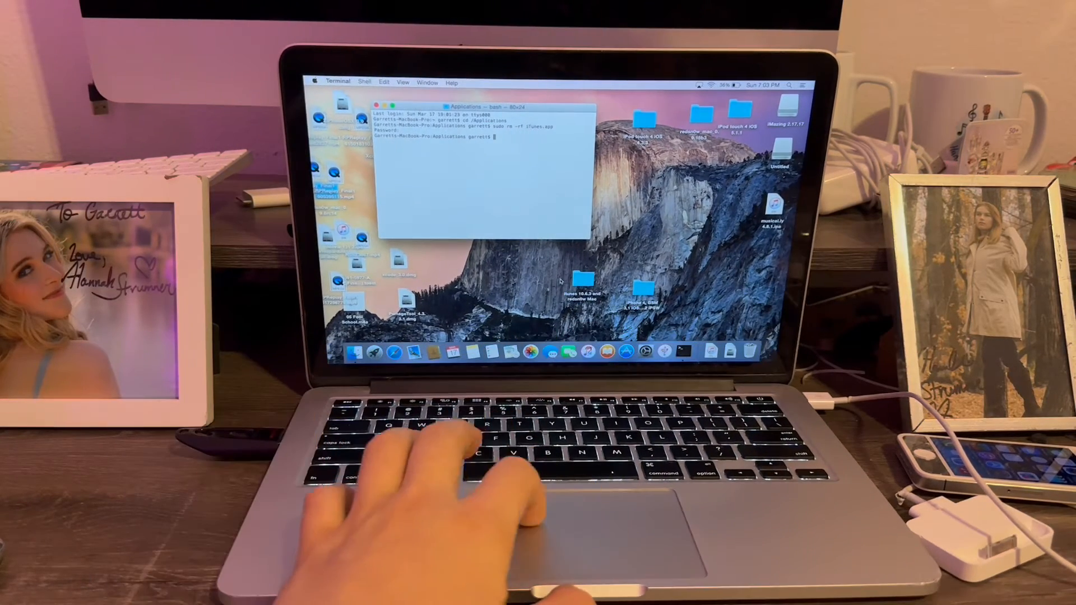
- Open iTunes10.6.3.dmg and continue the installer past the expired-certificate warning
double_click(582, 284)
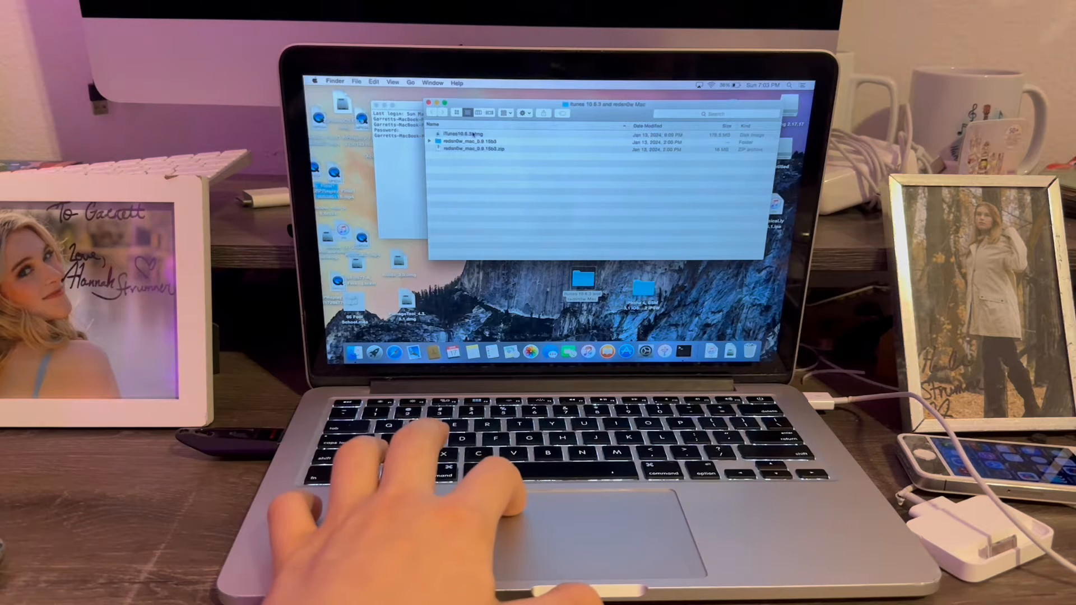
double_click(460, 133)
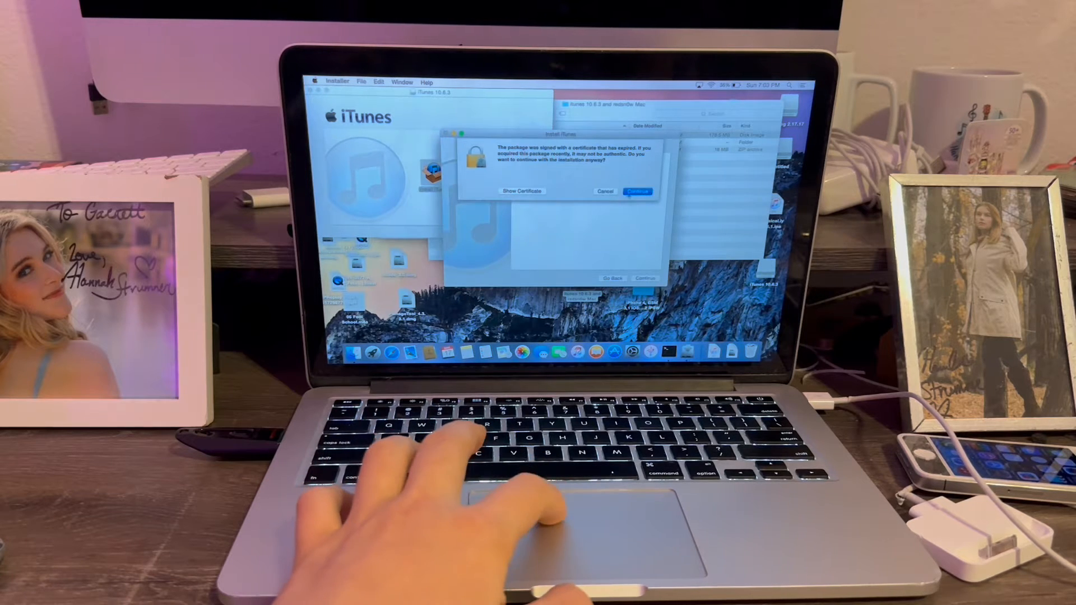
left_click(636, 192)
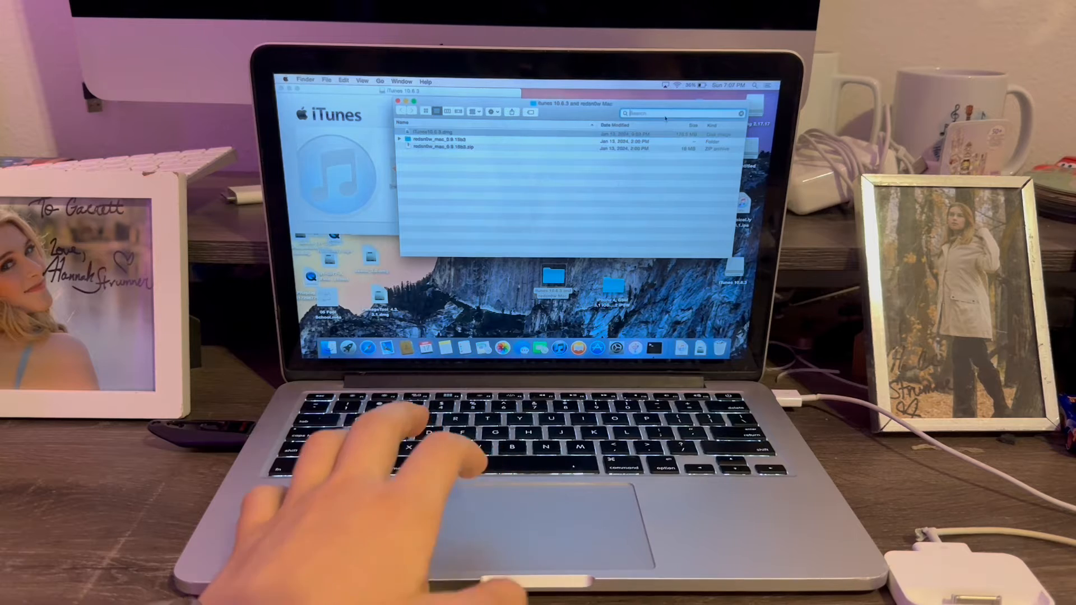
- Search the Finder folder for 'itunes'
type("itunes")
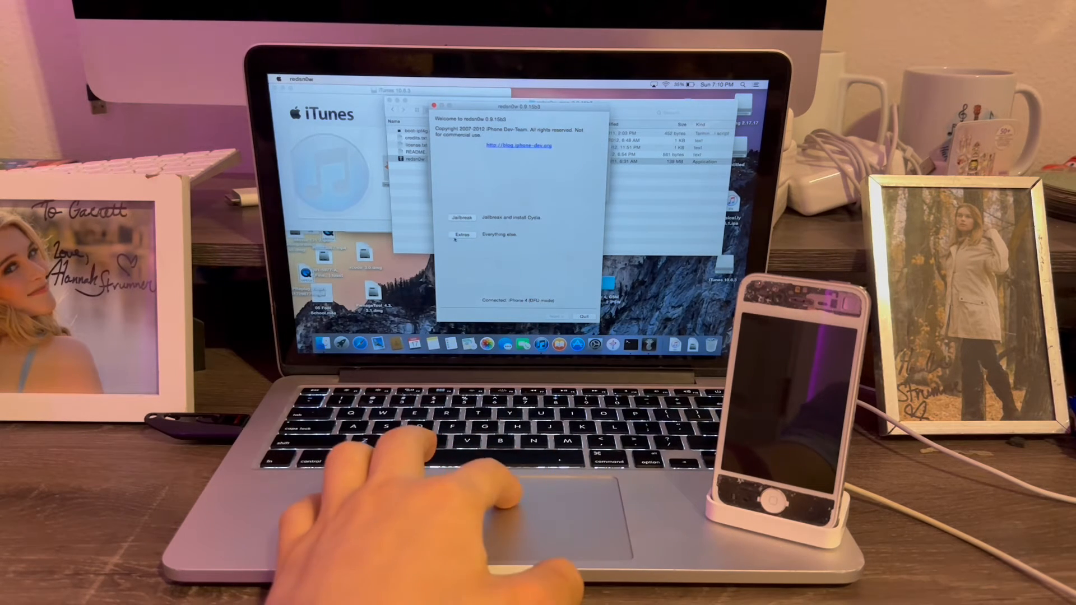
- Confirm redsn0w reports iPhone 4 in DFU mode and open Extras
left_click(462, 234)
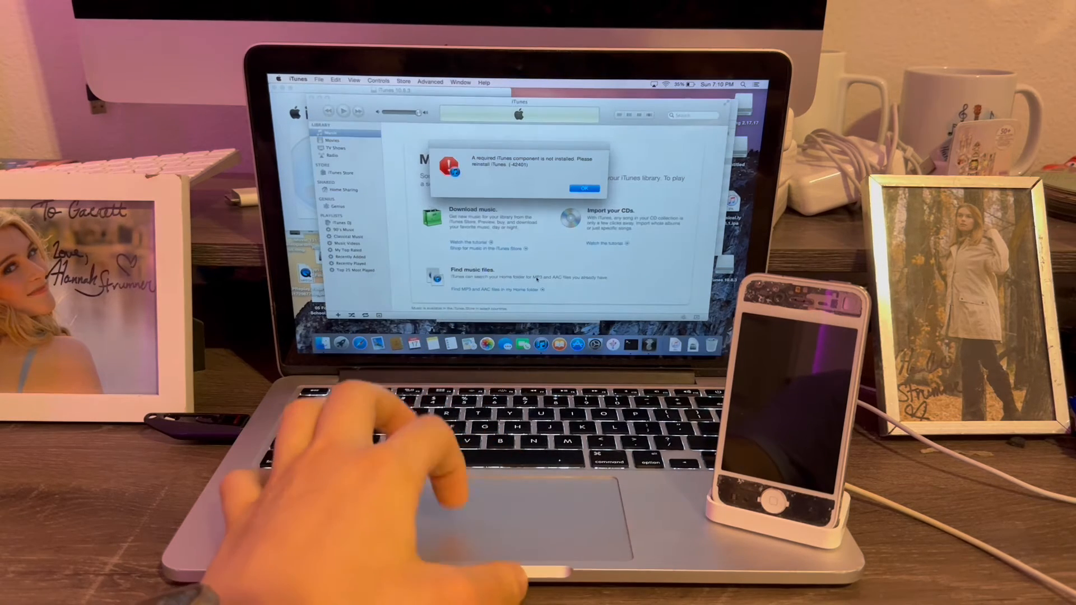
- Dismiss both iTunes alerts and restore from the iPhone 4 iOS 4.0.2 Restore IPSW
left_click(584, 188)
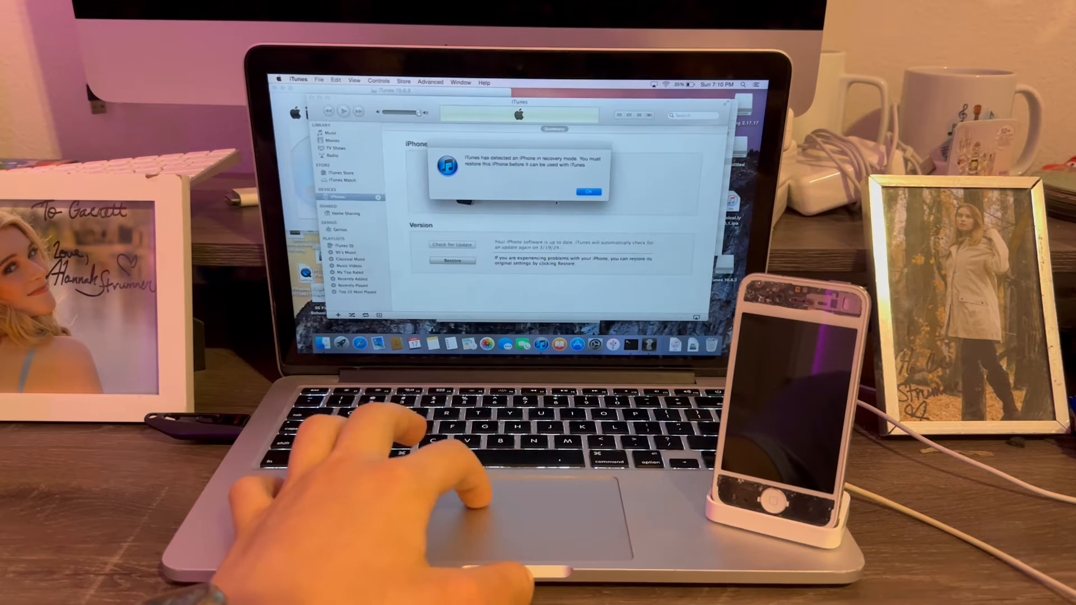
left_click(588, 191)
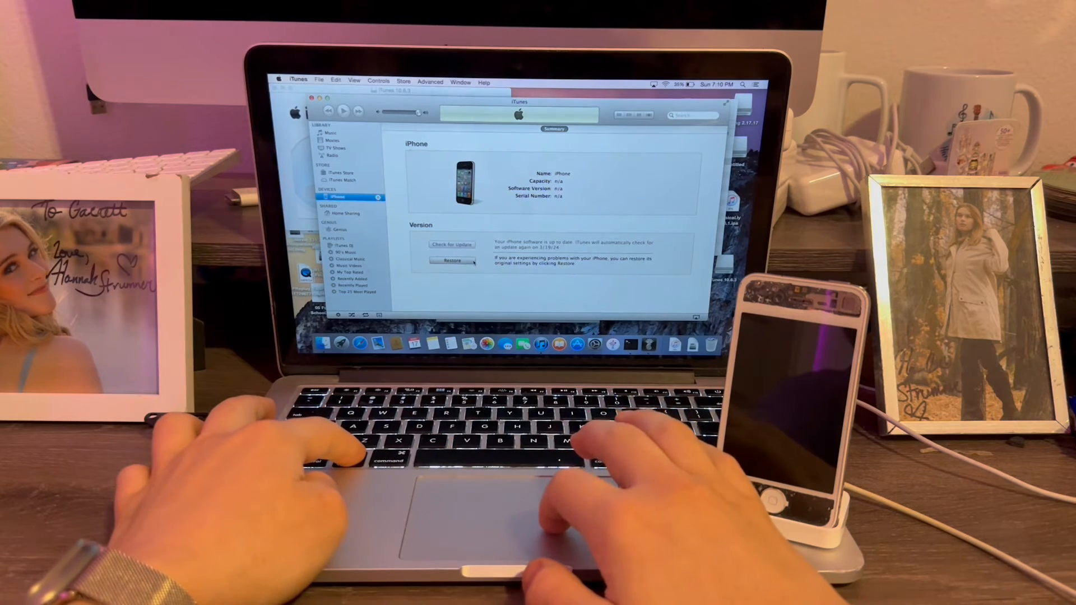
left_click(450, 260)
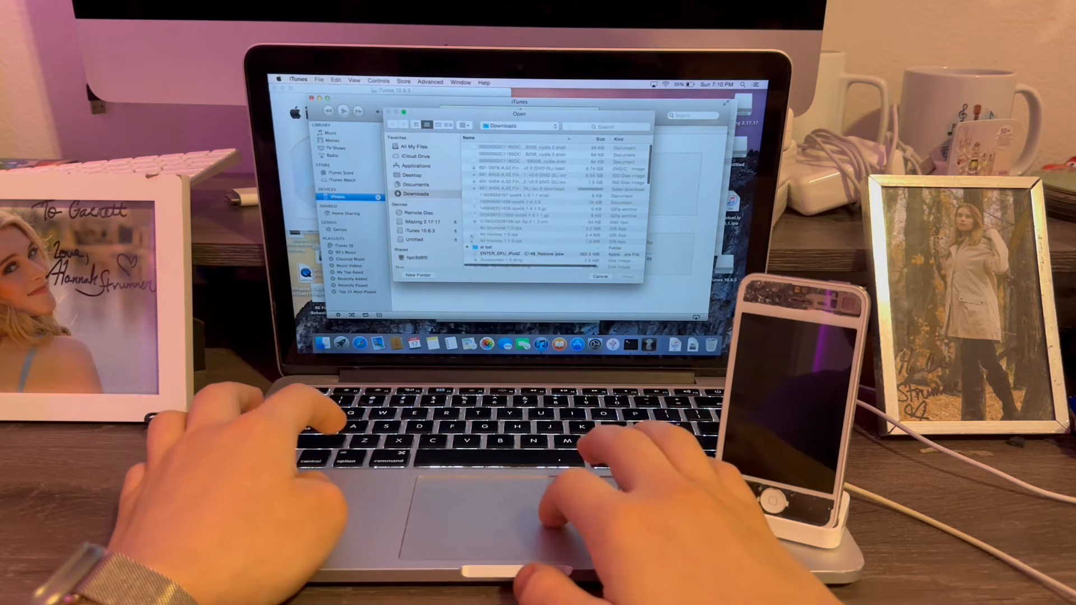
left_click(416, 241)
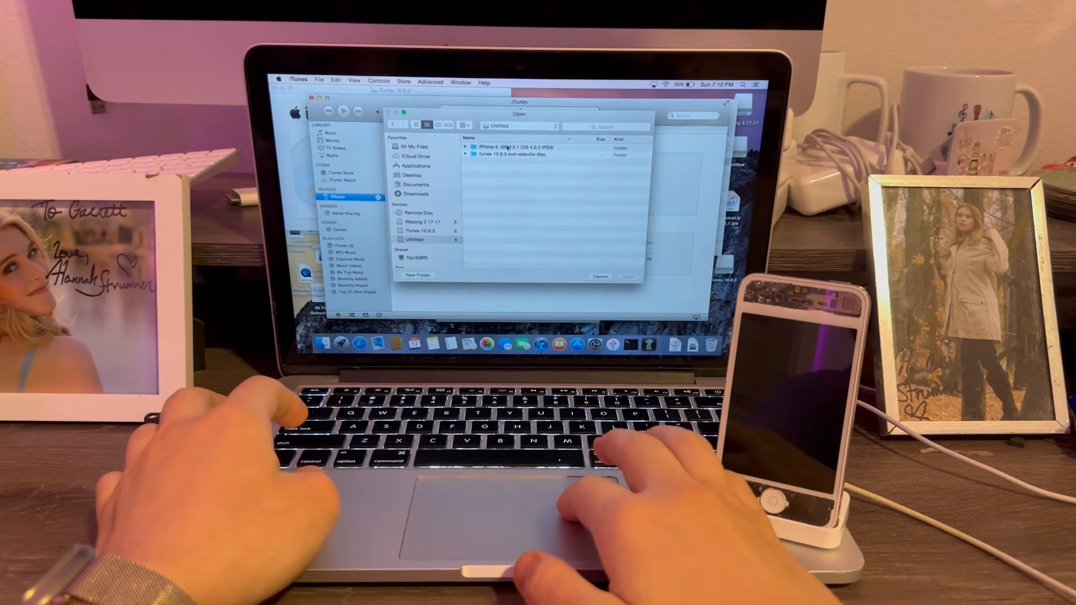
double_click(511, 147)
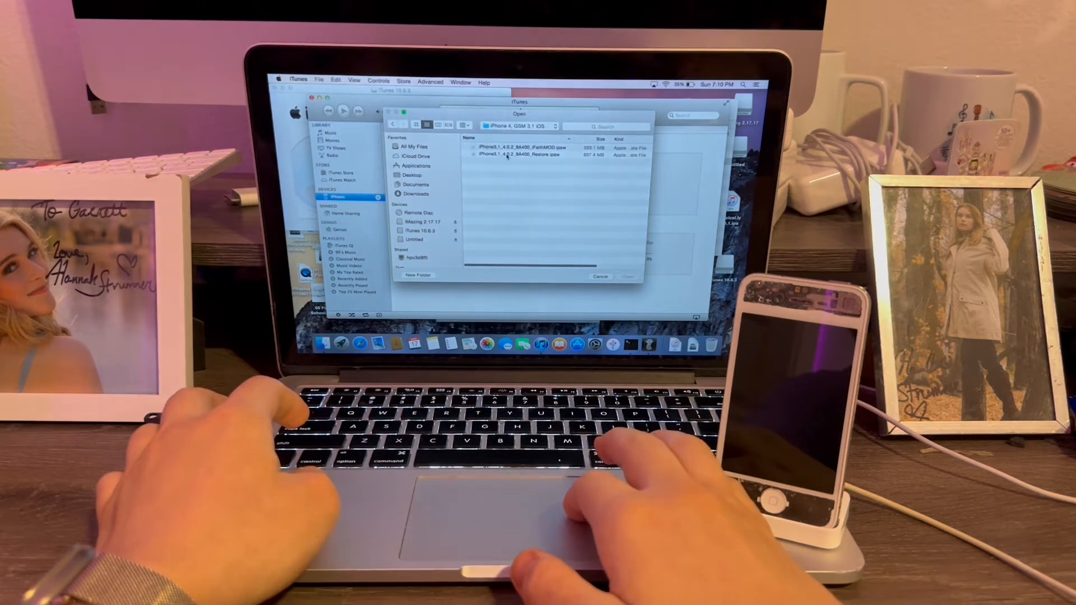
left_click(627, 276)
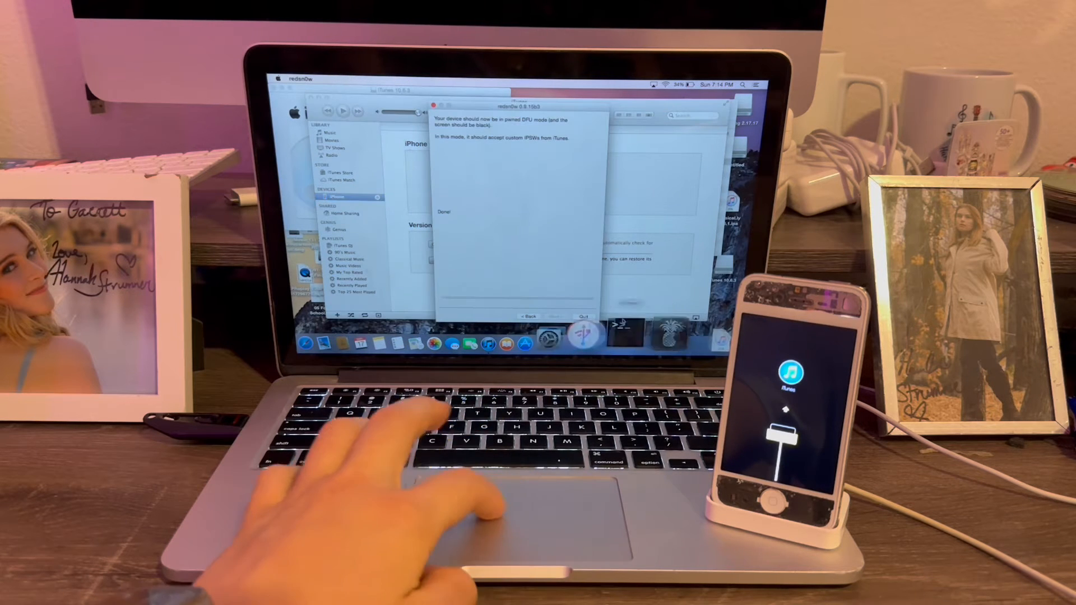
- Go Back from redsn0w's completed Pwned DFU screen to the welcome screen
left_click(530, 316)
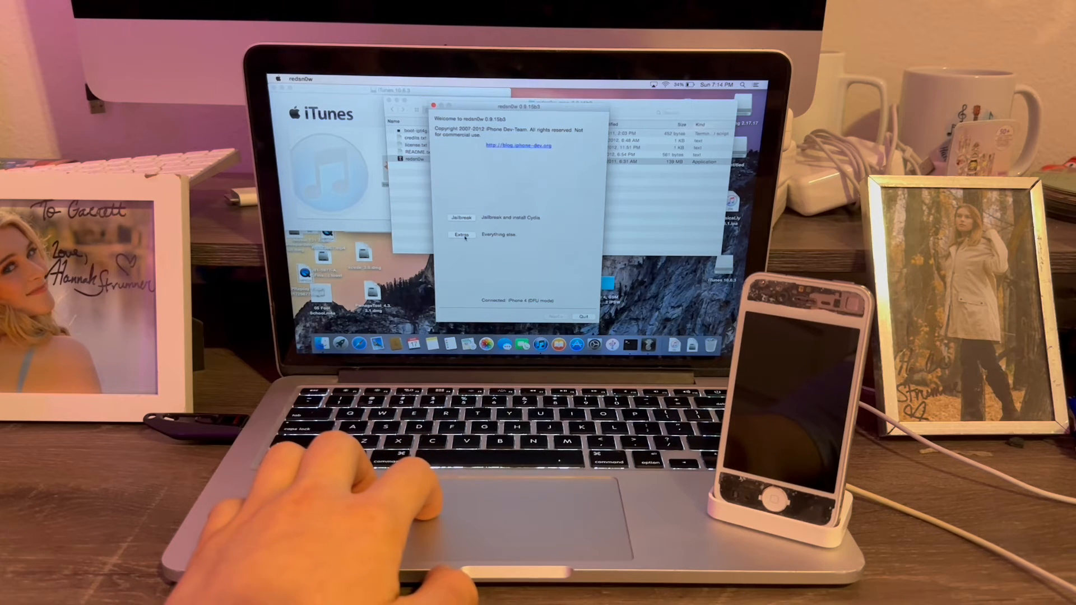
- Select the iOS 4.0.2 IPSW under Extras and accept the identified firmware
left_click(463, 234)
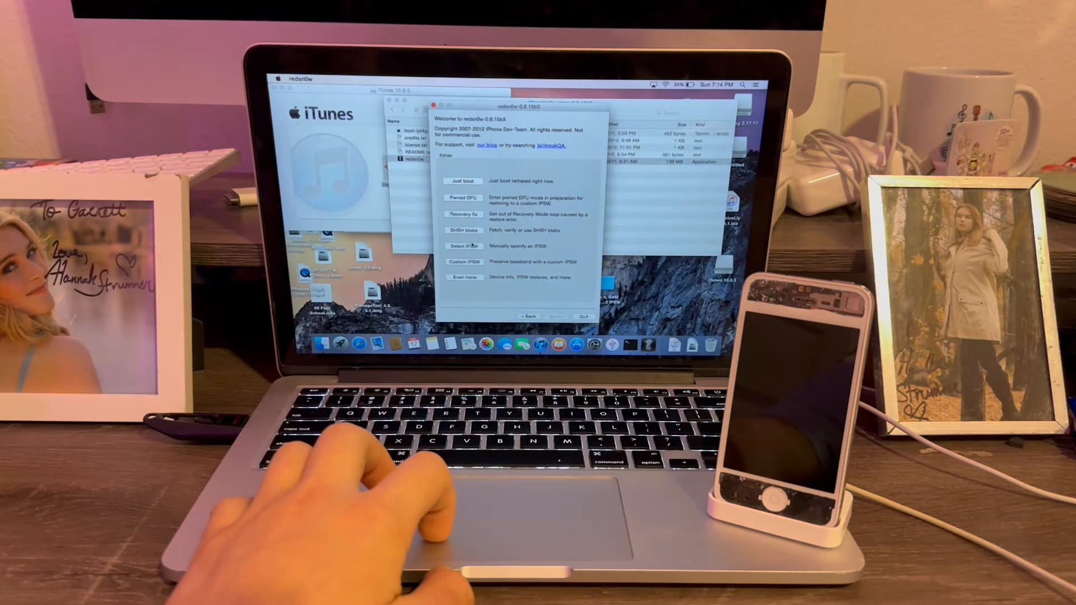
left_click(464, 246)
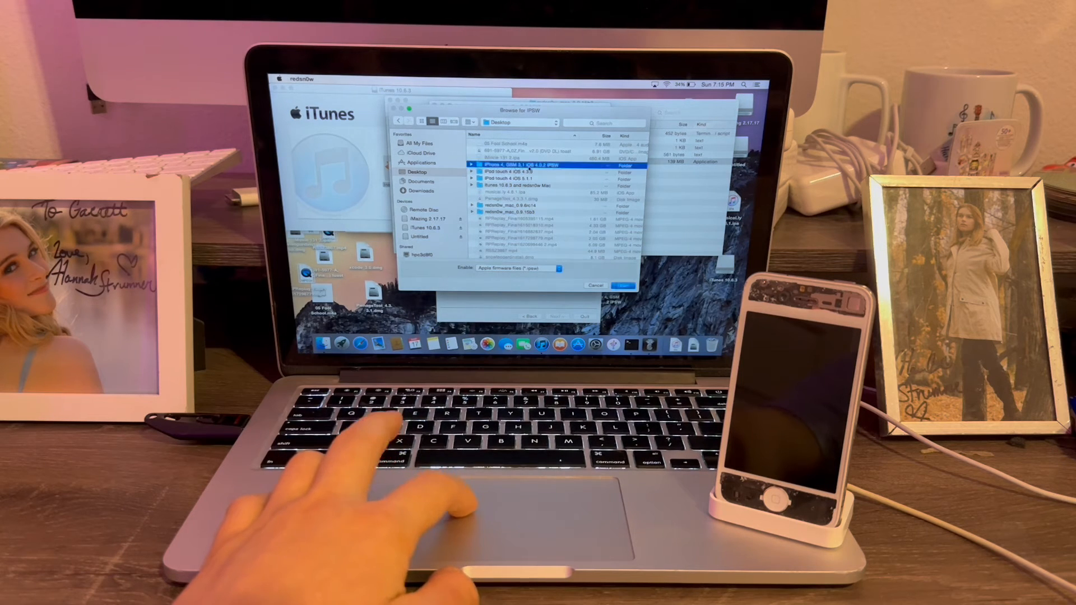
double_click(542, 164)
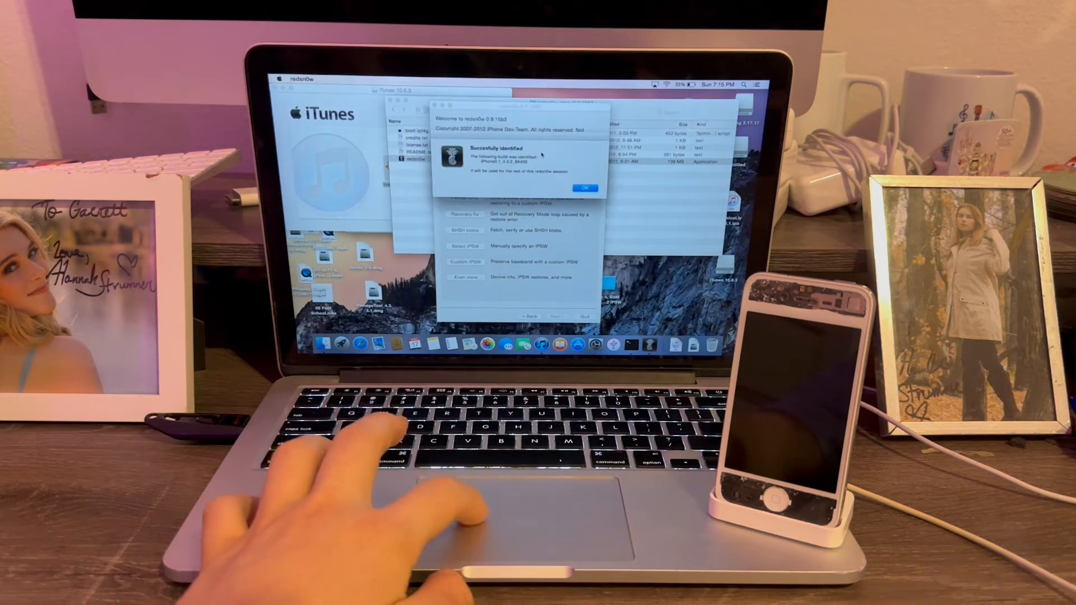
left_click(584, 189)
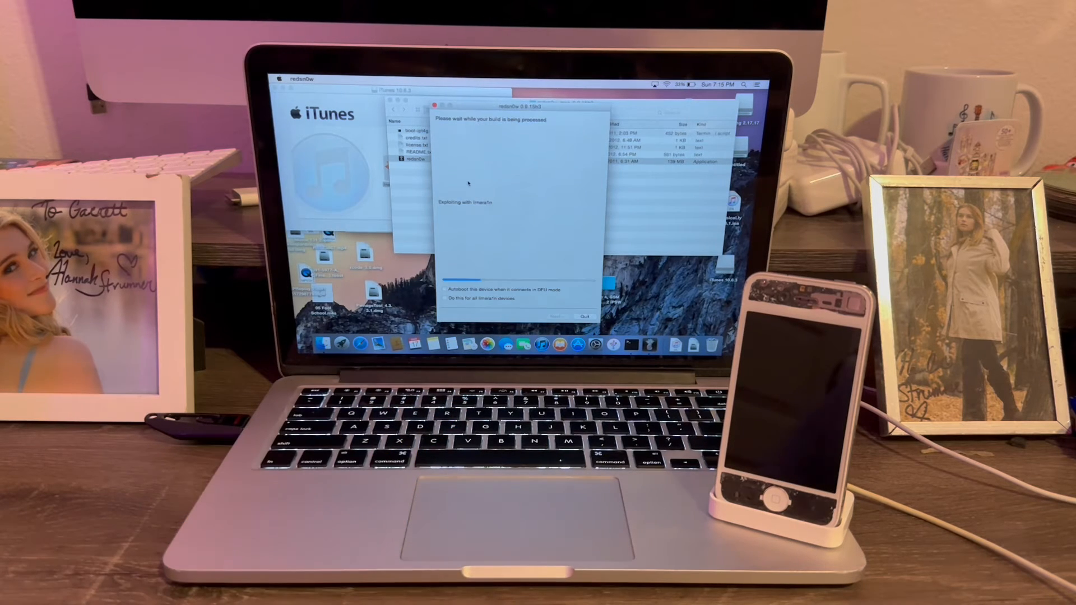